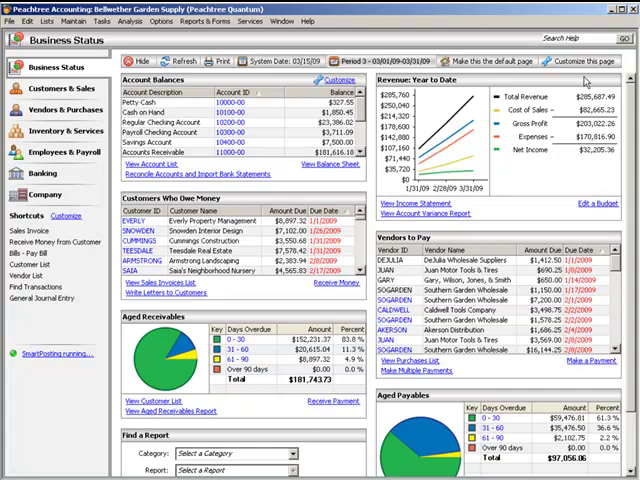
mouse_move(396, 70)
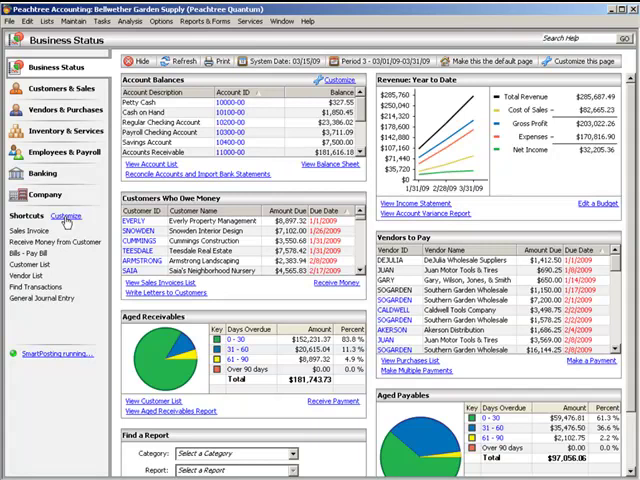
Cancel the Customize Shortcuts dialog and switch to the Customers & Sales center
left_click(68, 216)
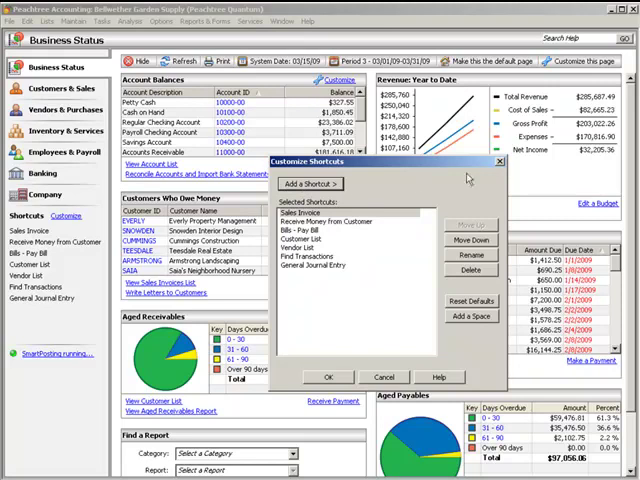
left_click(328, 376)
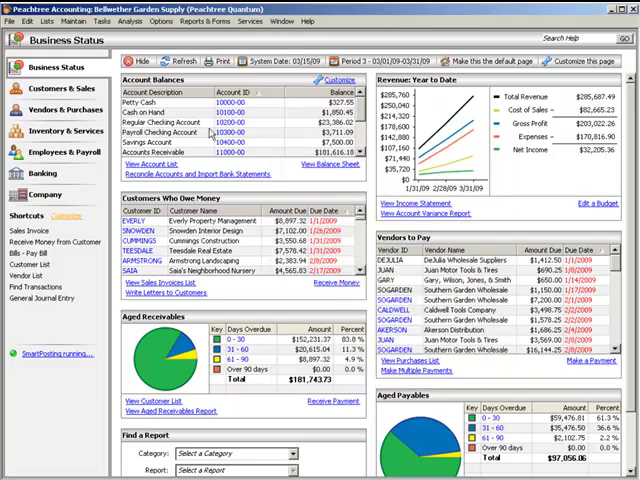
left_click(52, 88)
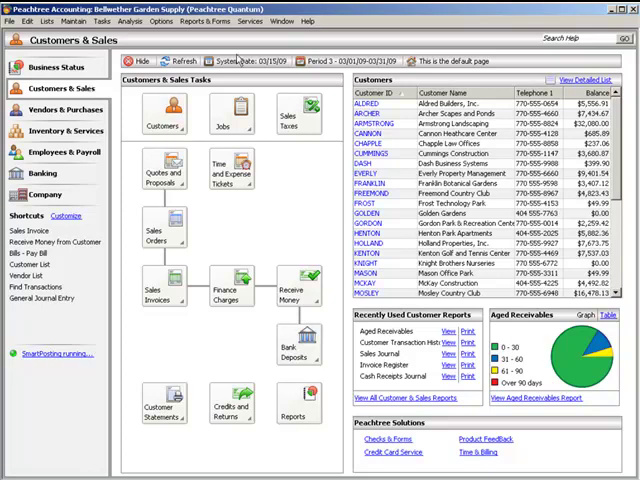
Bring up Peachtree Accounting Help showing the Navigation Bar topic on the Contents tab
left_click(308, 20)
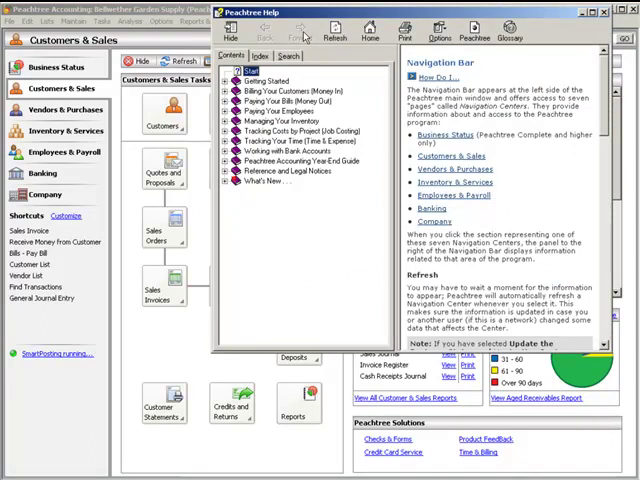
Look through the Help keyword Index, then switch to the empty full-text Search page
left_click(260, 56)
type("payroll")
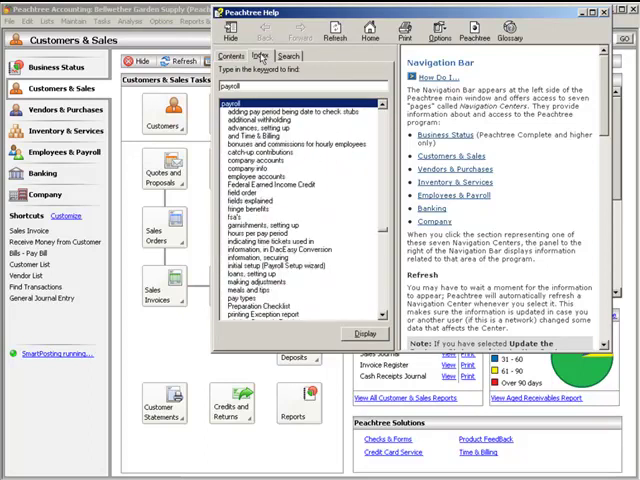
left_click(288, 56)
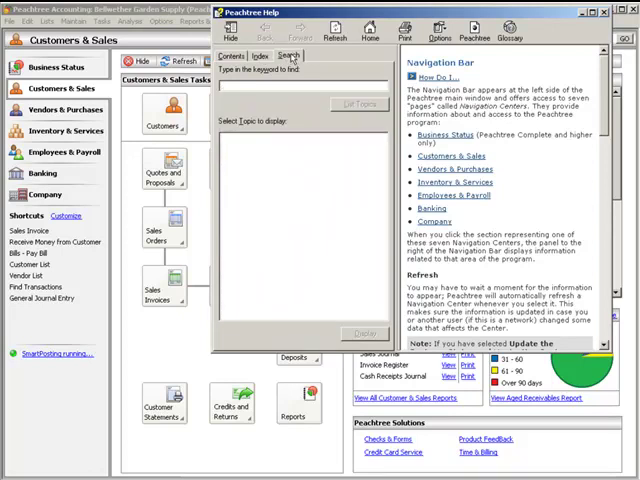